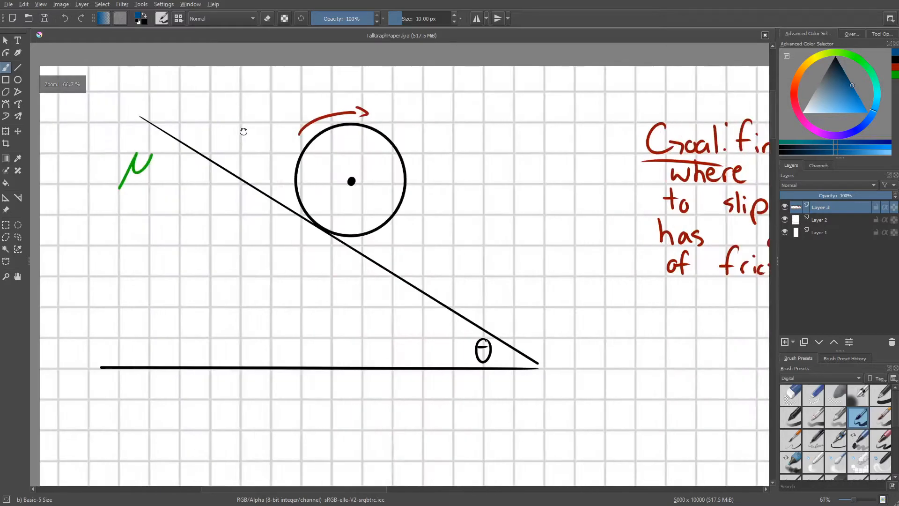
pyautogui.moveTo(274, 190)
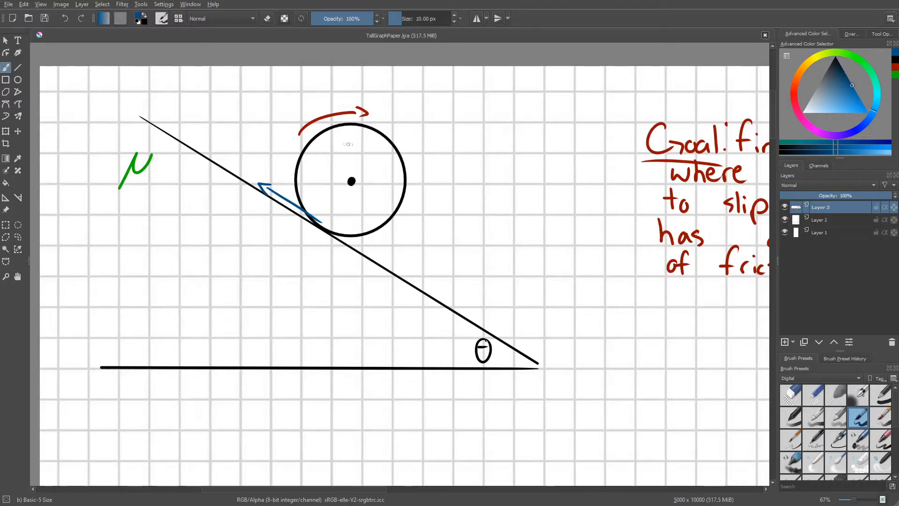
pyautogui.moveTo(354, 167)
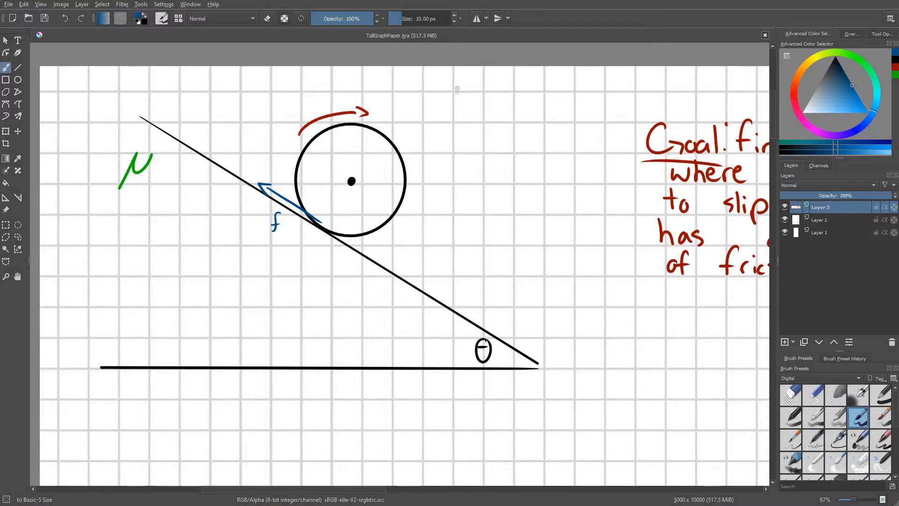
# - Add a bulleted note beginning 'condition a = α·r' beside the labelled disk sketch
pyautogui.click(441, 108)
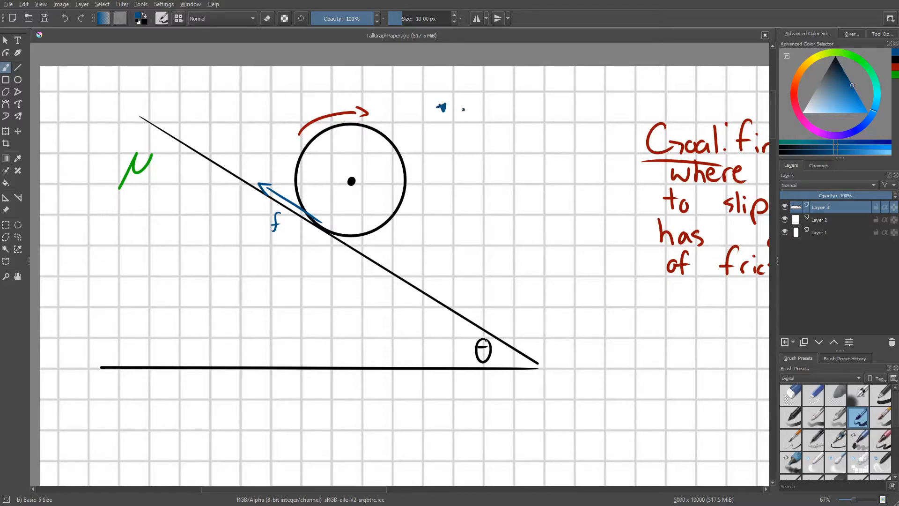
pyautogui.write('condil')
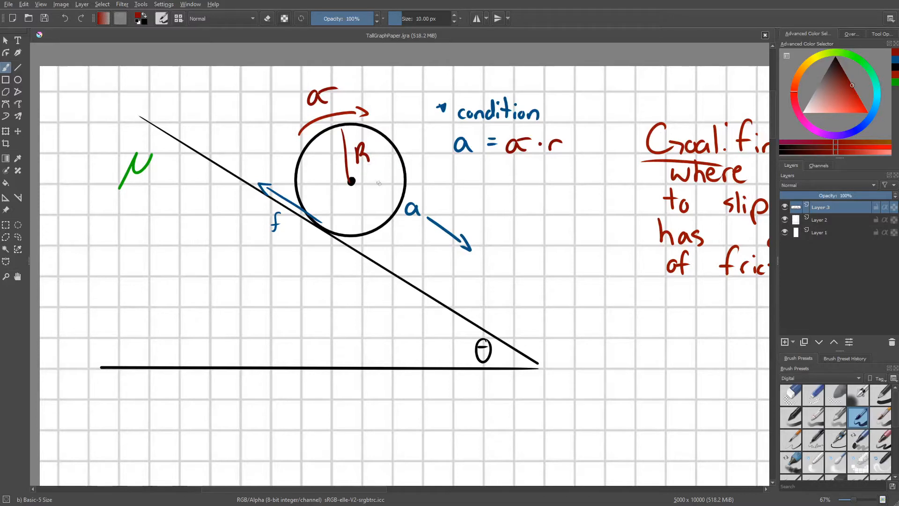
pyautogui.moveTo(426, 237)
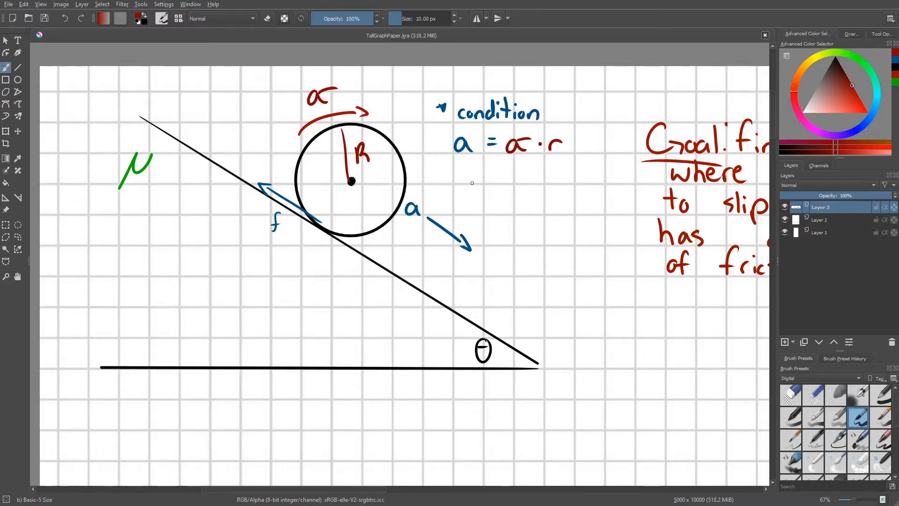
# - Scroll down the canvas to make room for the larger dark-red disk on an incline
pyautogui.scroll(-3)
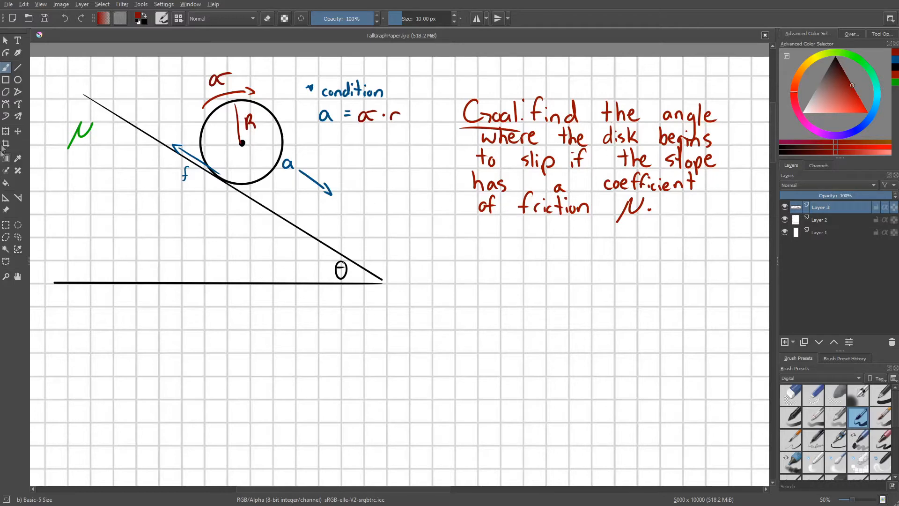
pyautogui.moveTo(18, 67)
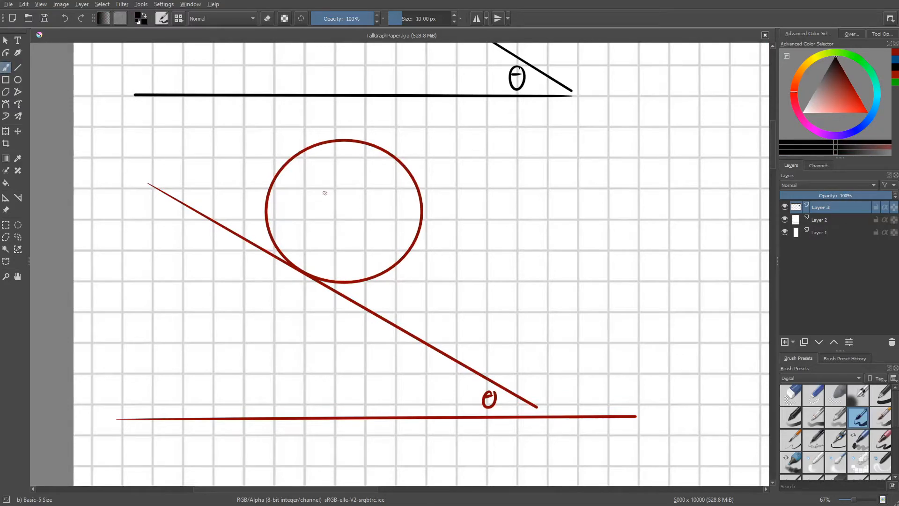
# - Draw the black force arrows f, F_N and mg with dashed x and y components on the red disk
pyautogui.click(344, 211)
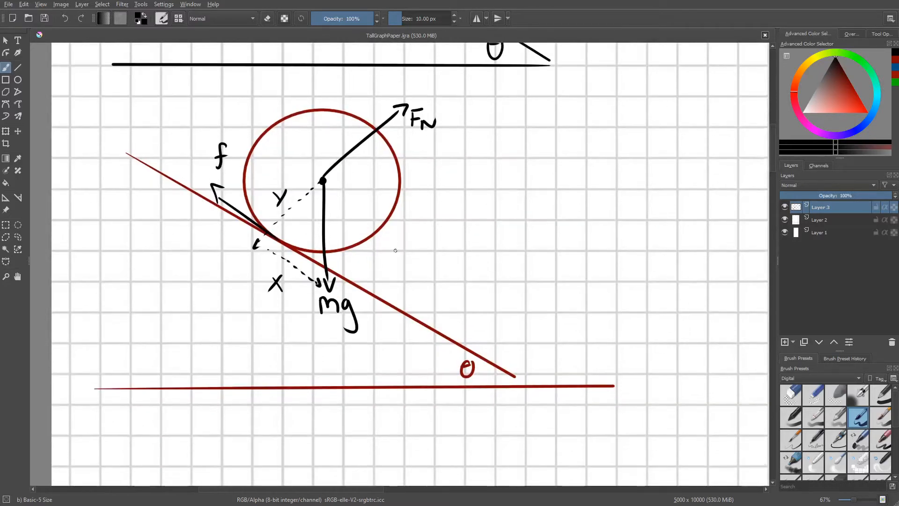
pyautogui.moveTo(430, 370)
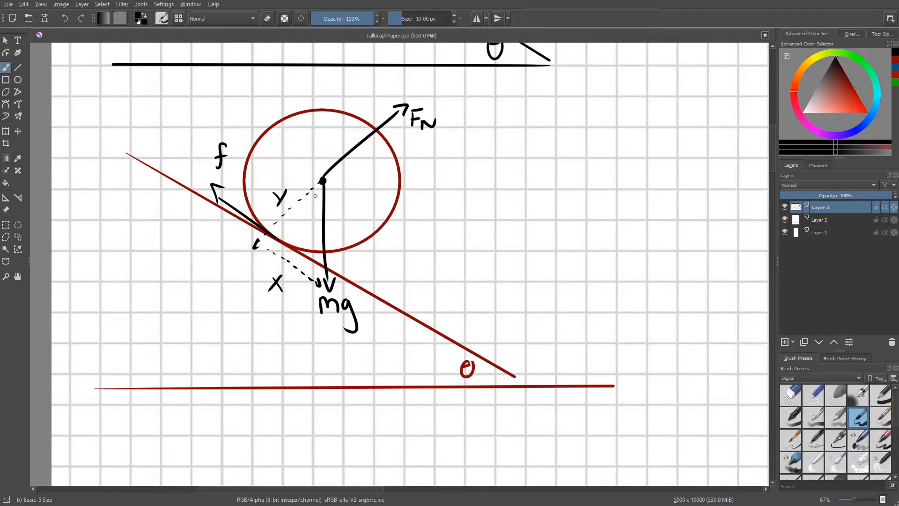
pyautogui.moveTo(488, 244)
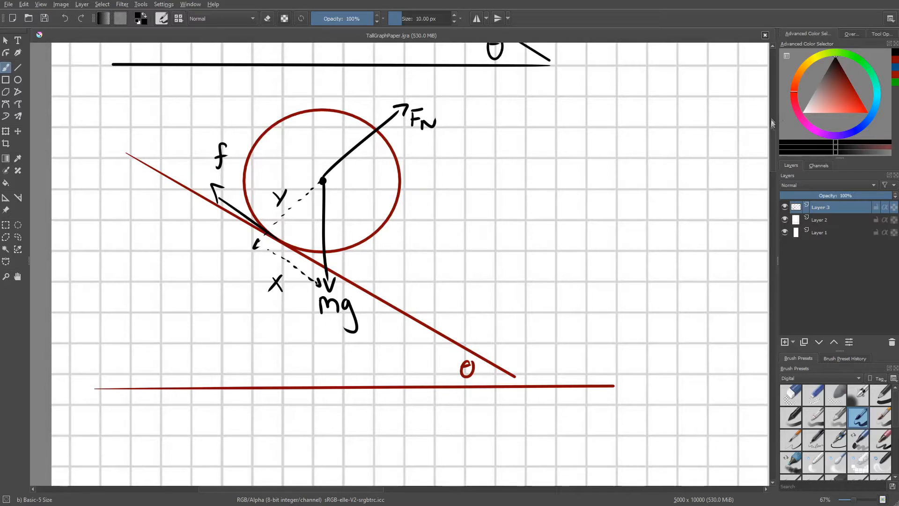
# - Mark θ at the weight and write sinθ = x/mg, x = mg sinθ, y = mg cosθ
pyautogui.click(848, 77)
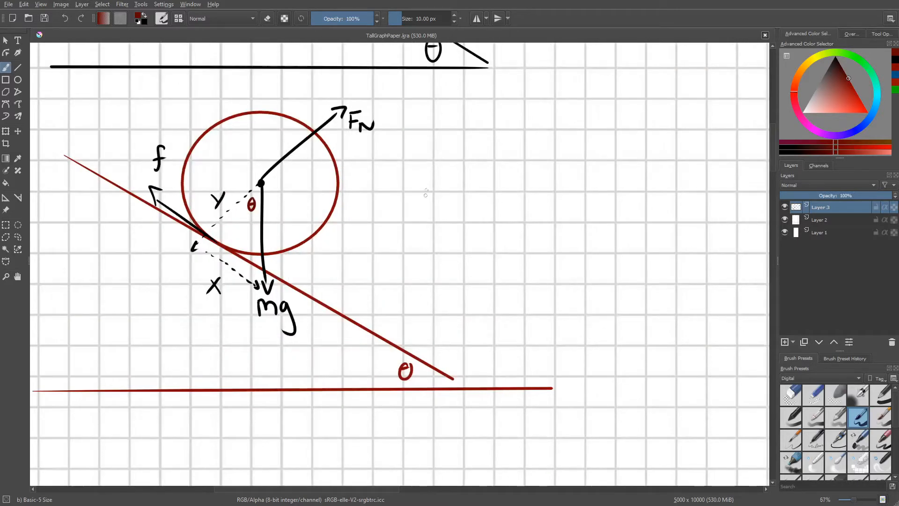
pyautogui.moveTo(411, 152)
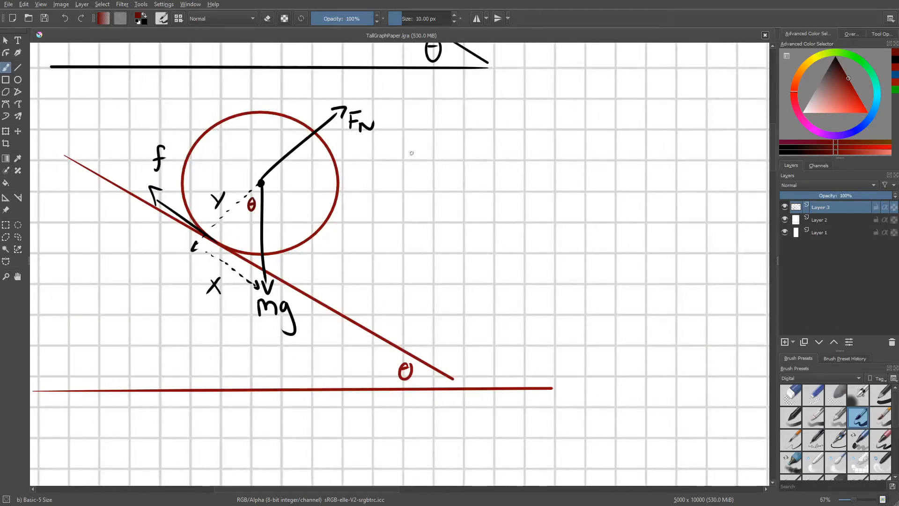
pyautogui.write('sin')
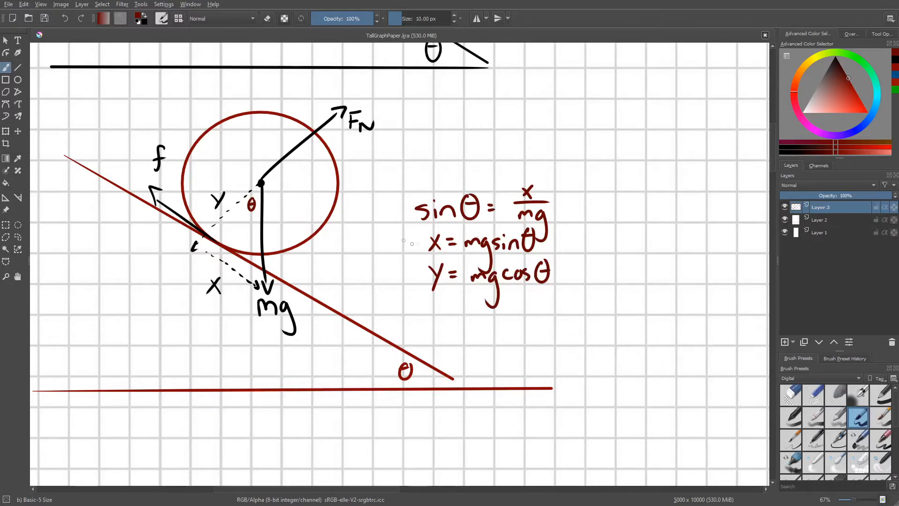
# - Write ΣF = ma, Fs: mg sinθ − f = ma and Fp: FN − mg cosθ = 0 in dark red
pyautogui.hscroll(-3)
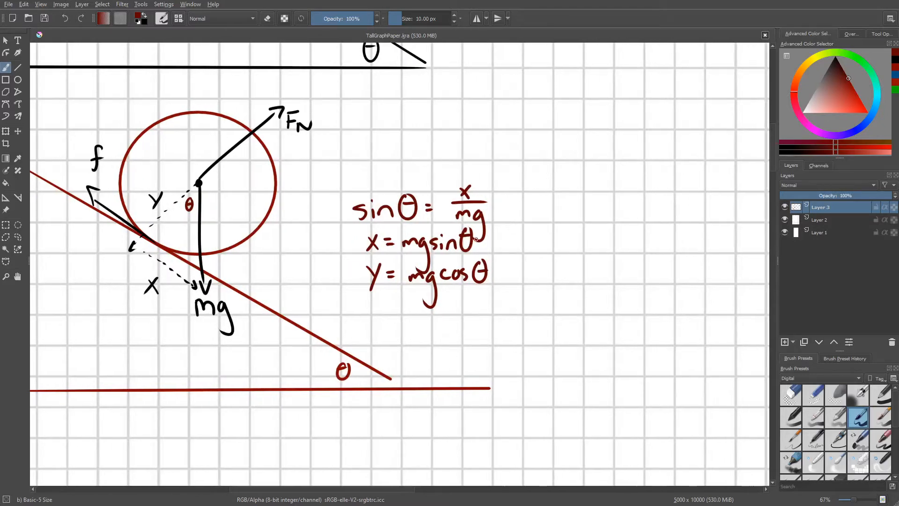
pyautogui.moveTo(535, 166)
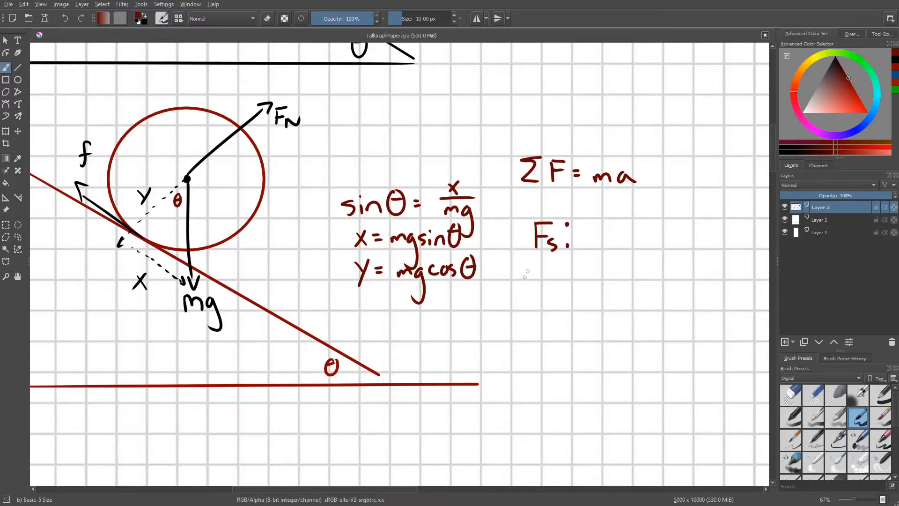
pyautogui.click(537, 295)
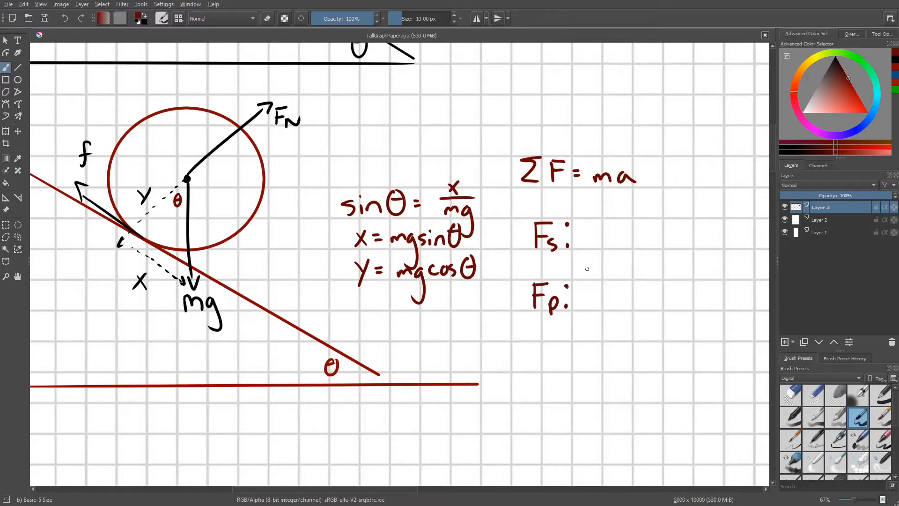
pyautogui.scroll(-3)
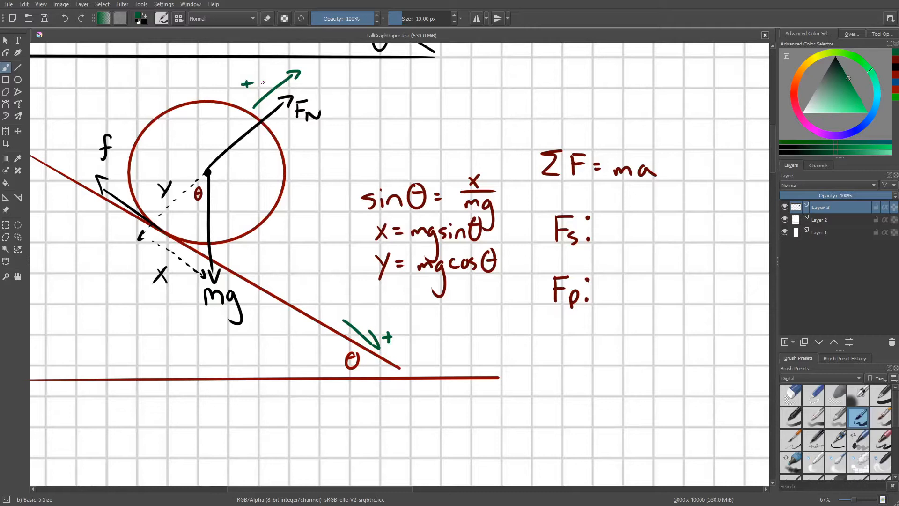
pyautogui.moveTo(830, 87)
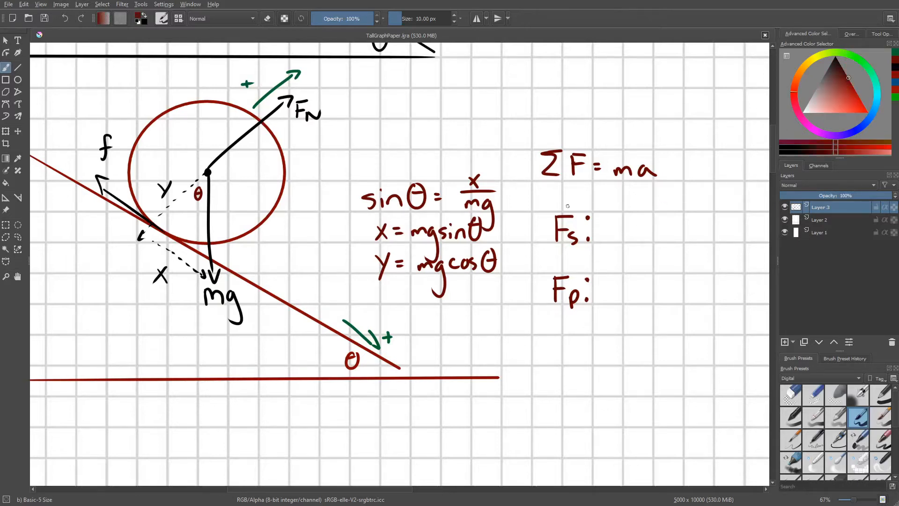
pyautogui.hscroll(-3)
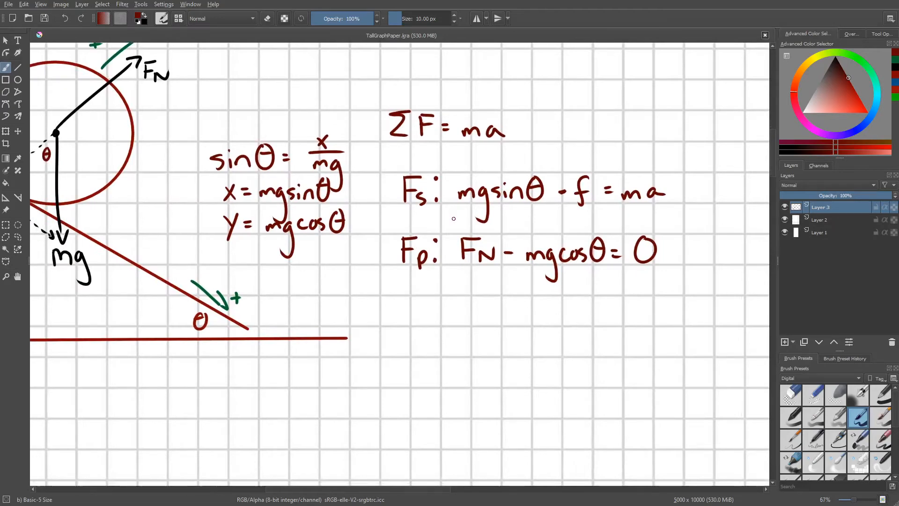
# - Scroll down and write Στ = Iα = r×F aka rF, labelled vector and scalar magnitude, then τ =
pyautogui.scroll(-3)
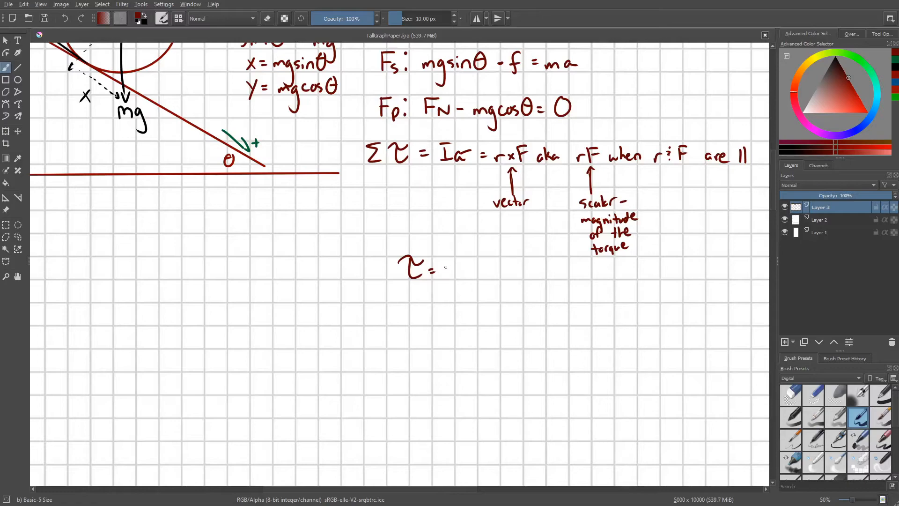
pyautogui.scroll(-3)
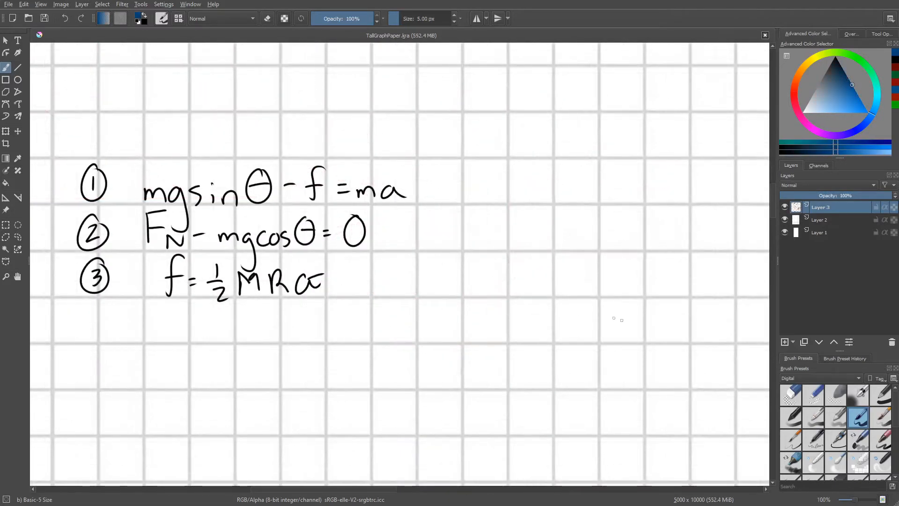
pyautogui.moveTo(487, 164)
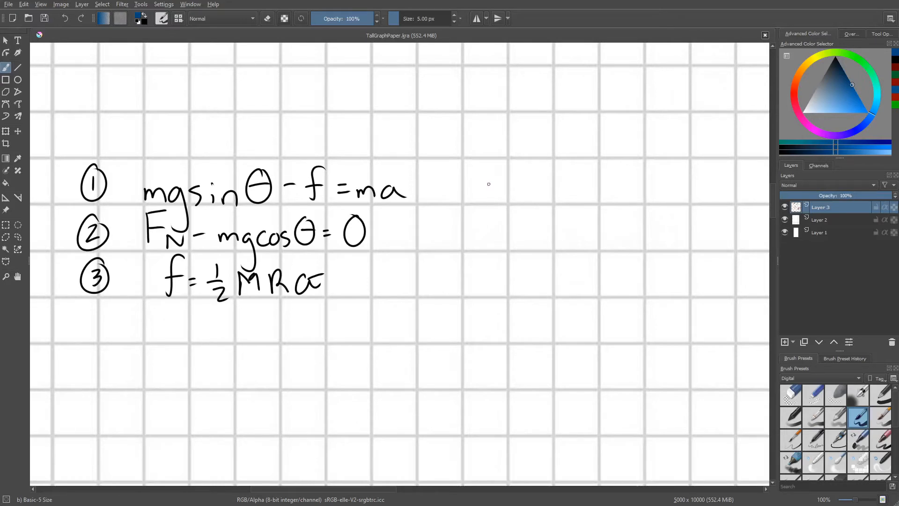
pyautogui.moveTo(492, 182)
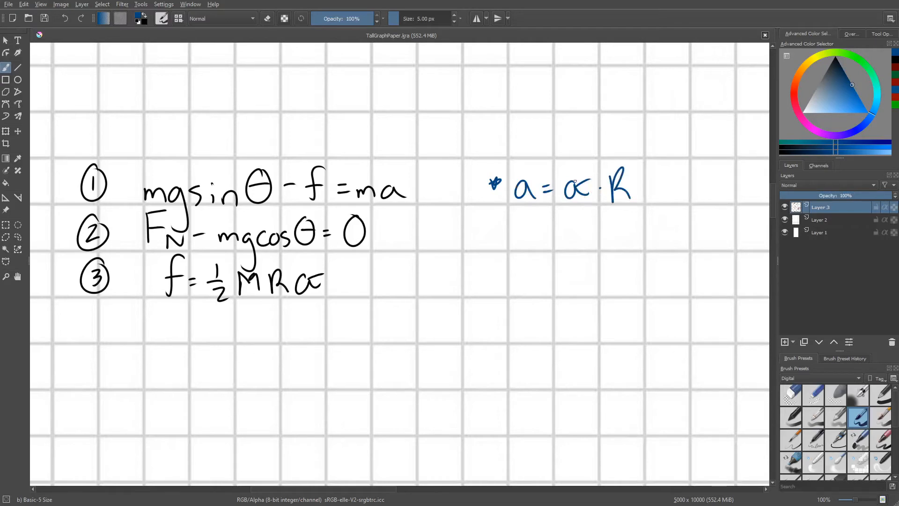
pyautogui.moveTo(499, 213)
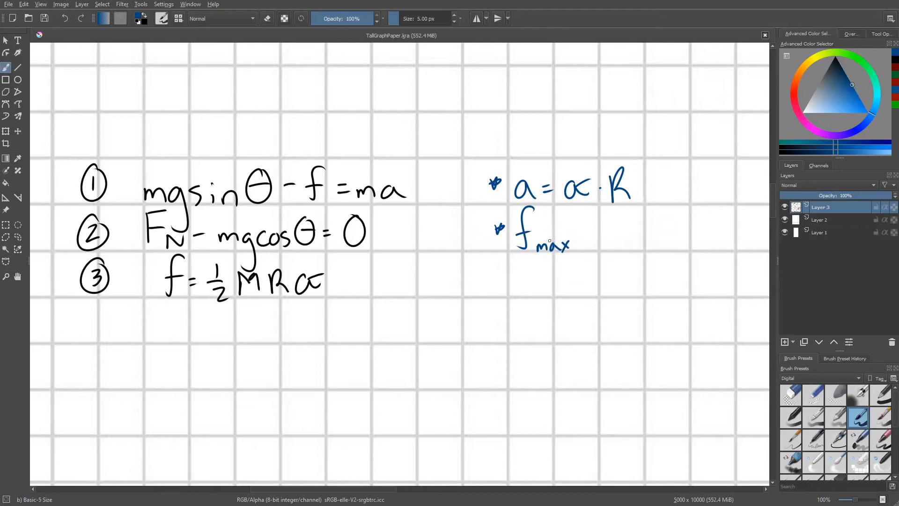
pyautogui.moveTo(580, 231)
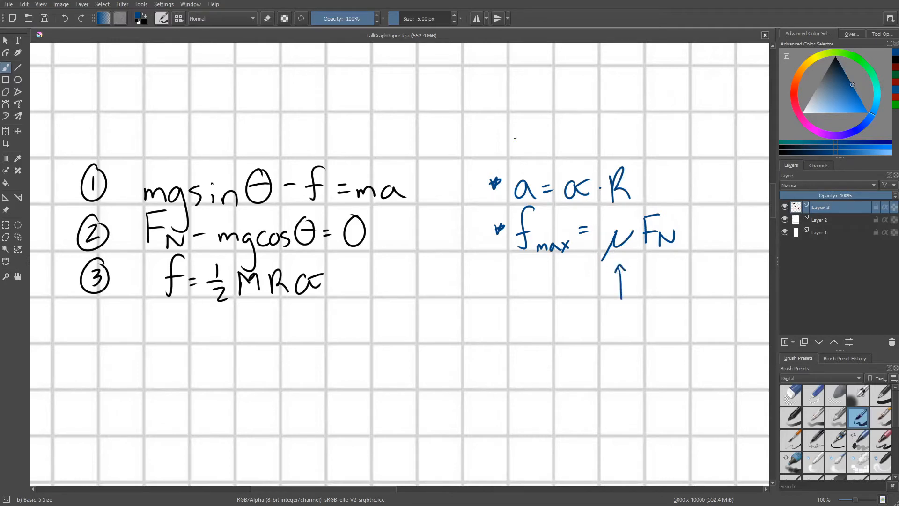
# - Undo the stray arrow drawn under μ in the blue f_max = μ FN note
pyautogui.press('ctrl+z')
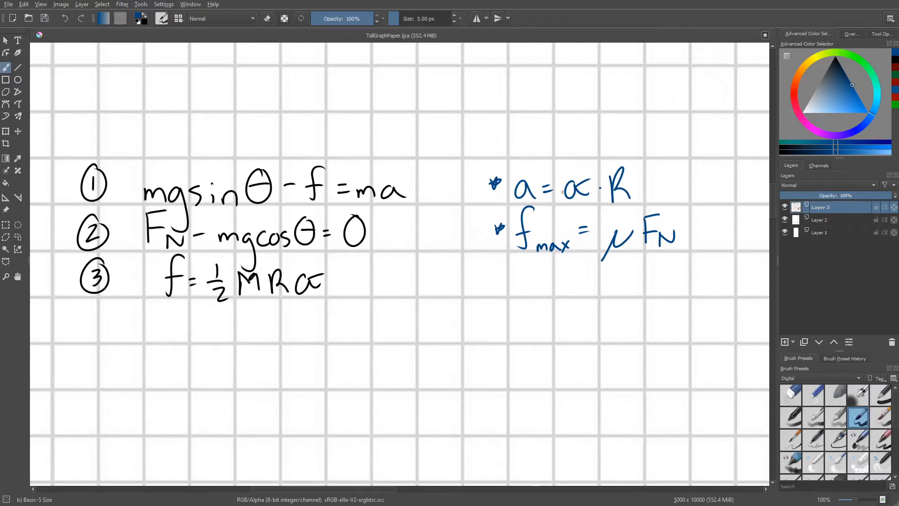
# - Extend the blue note with '; a > α·R → slipping' and undo the underline
pyautogui.click(634, 188)
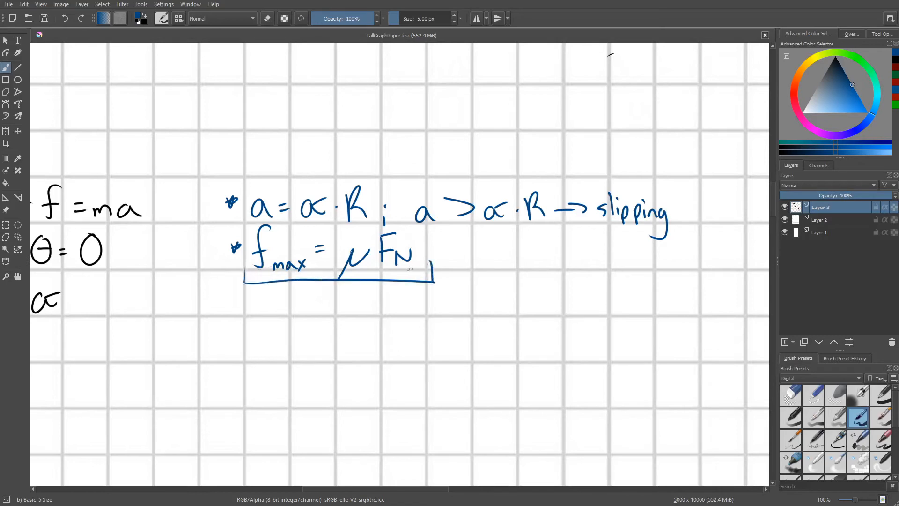
pyautogui.press('ctrl+z')
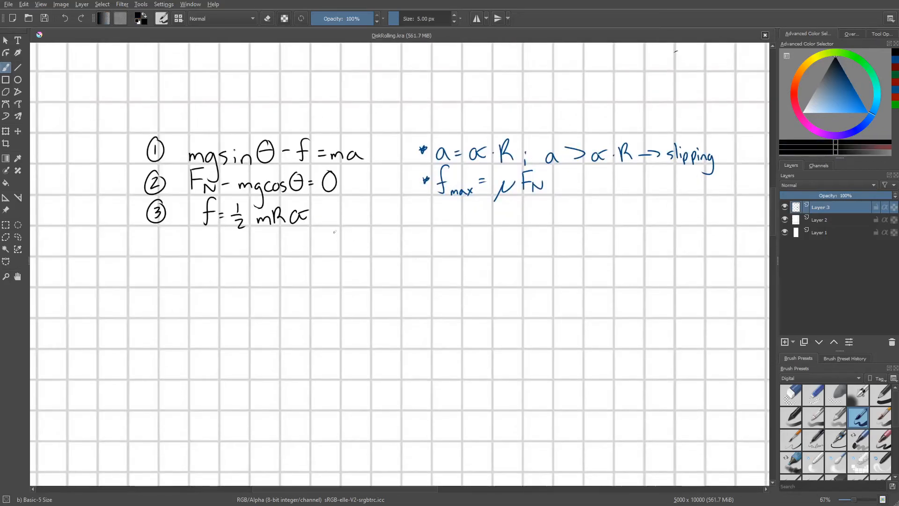
pyautogui.moveTo(348, 235)
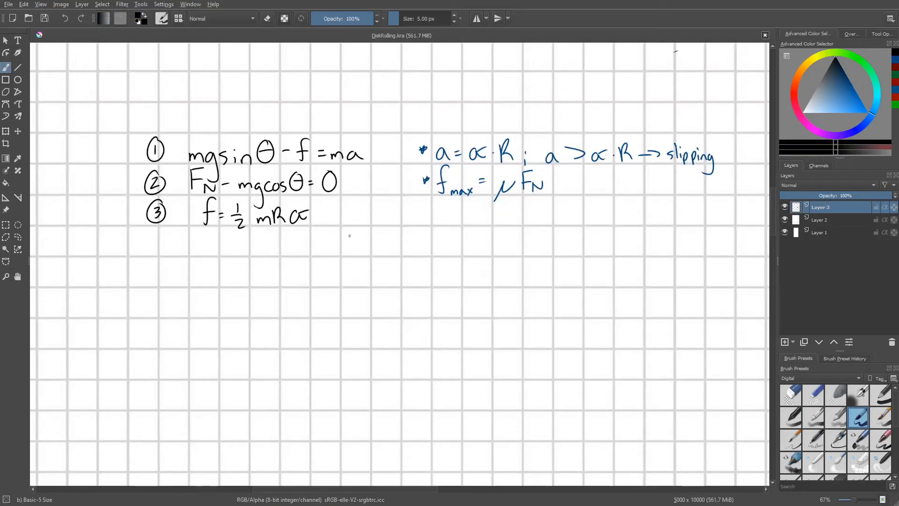
pyautogui.moveTo(331, 242)
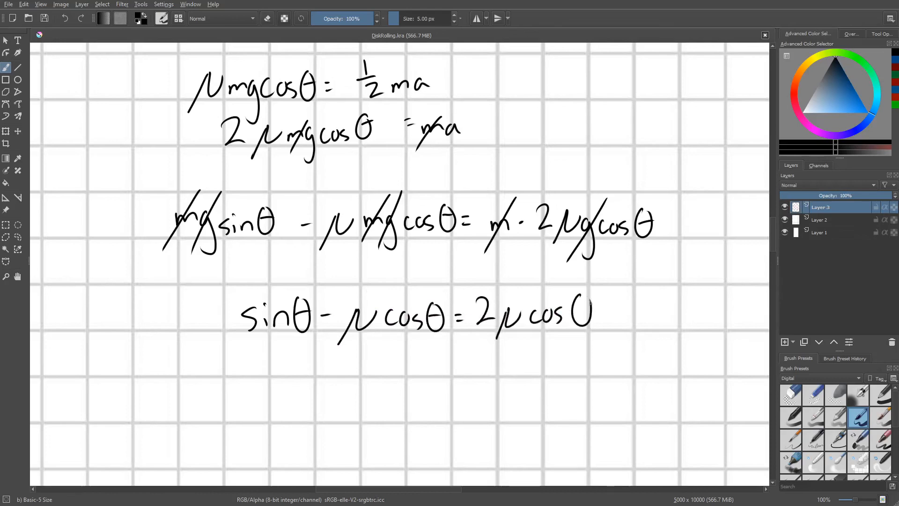
# - Write sinθ = 3μcosθ, then begin sinθ/cosθ = tanθ = 3μ beneath it
pyautogui.click(584, 313)
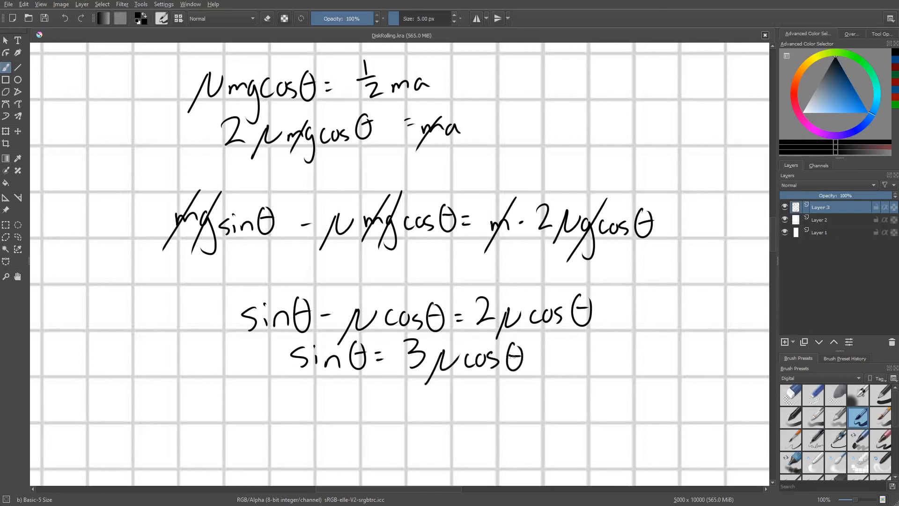
pyautogui.scroll(-3)
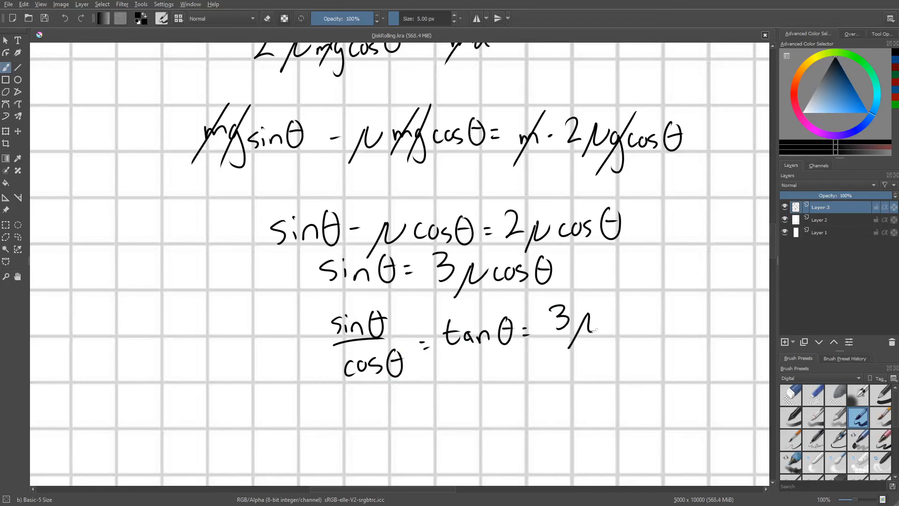
# - Finish tanθ = 3μ and write the boxed final answer θ = tan⁻¹(3μ)
pyautogui.scroll(-3)
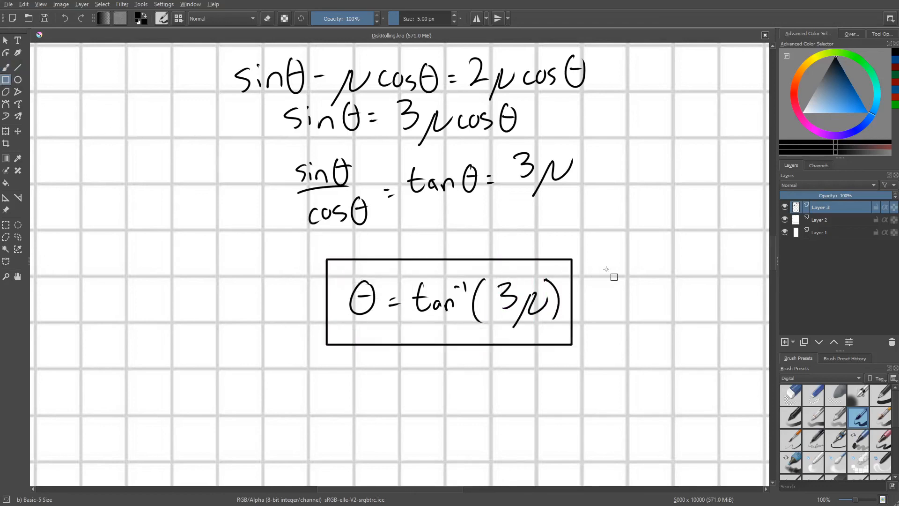
pyautogui.moveTo(496, 239)
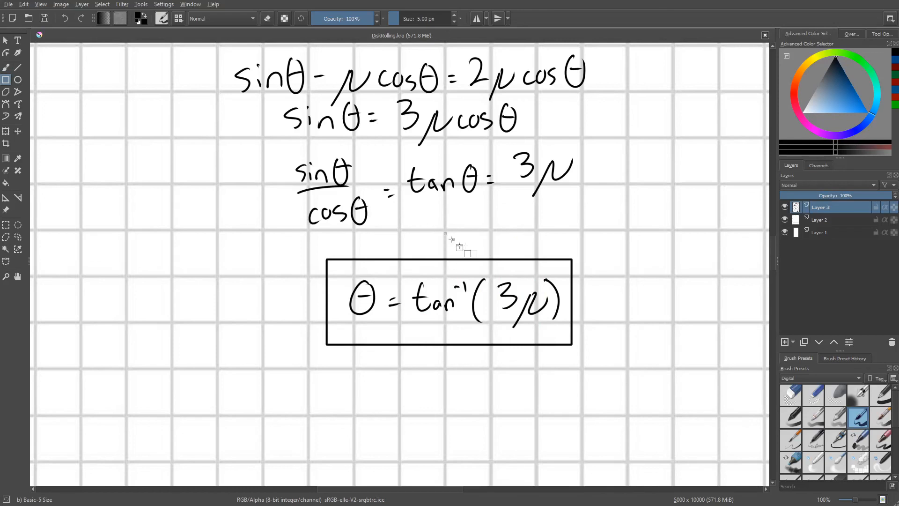
pyautogui.moveTo(514, 232)
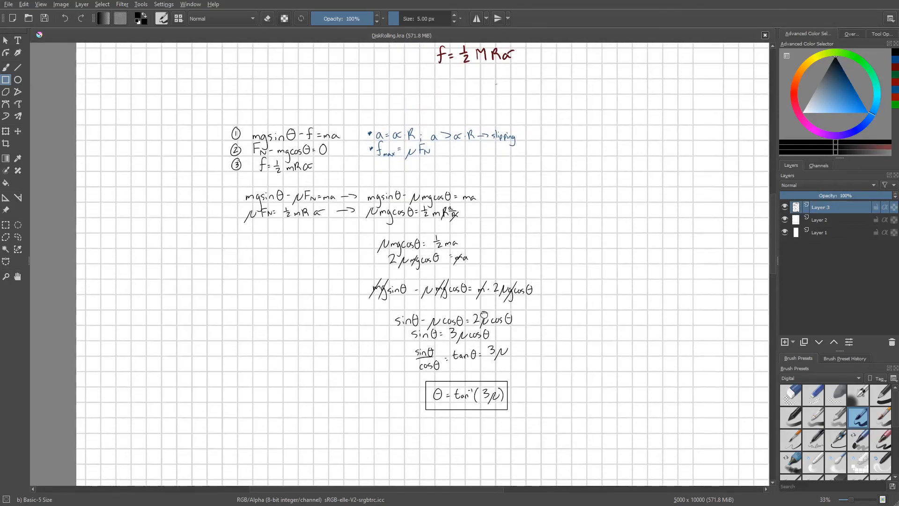
pyautogui.scroll(-3)
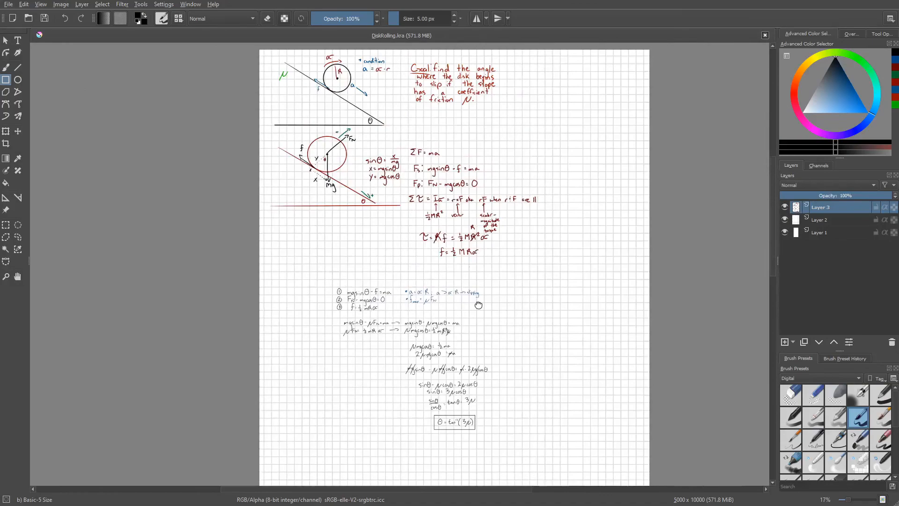